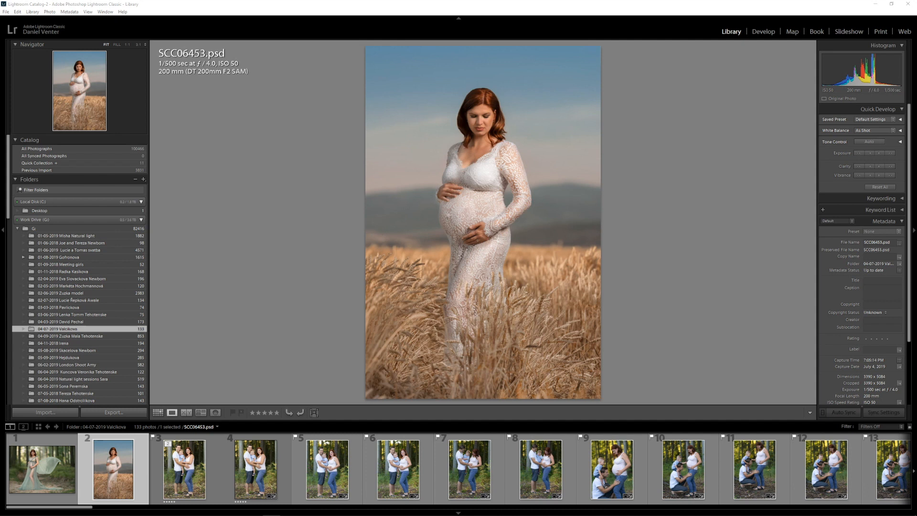
# Show the family portrait valcik-1.ARW in the Library before bringing up Task Manager.
pyautogui.click(256, 468)
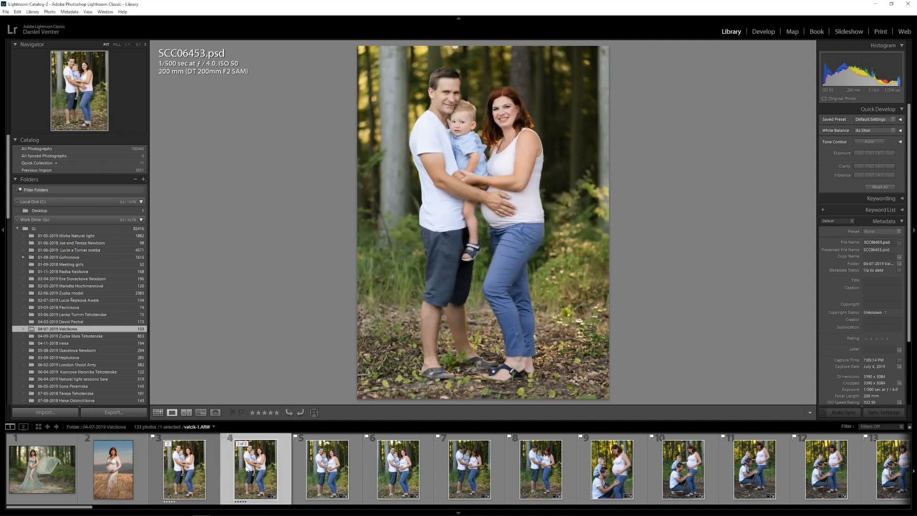
pyautogui.click(256, 468)
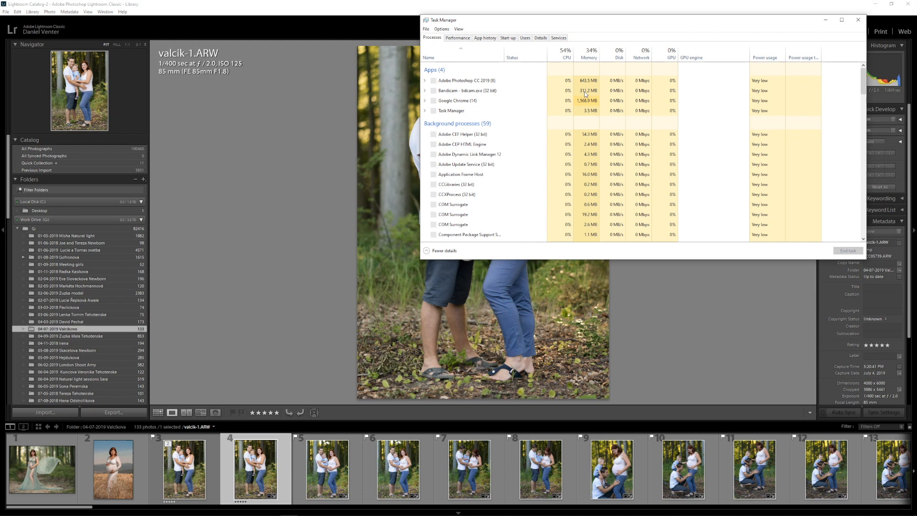
# View Task Manager's CPU performance graph and close Lightroom Classic to the desktop.
pyautogui.click(457, 38)
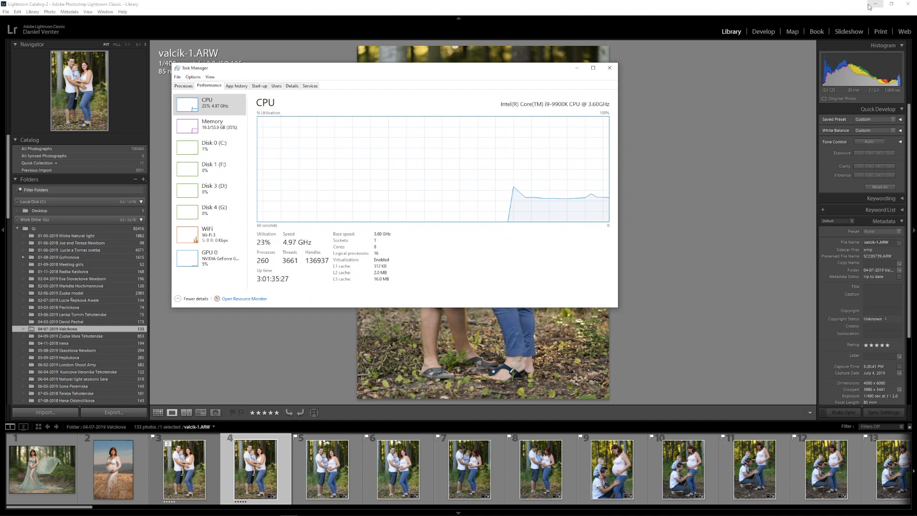
pyautogui.click(876, 3)
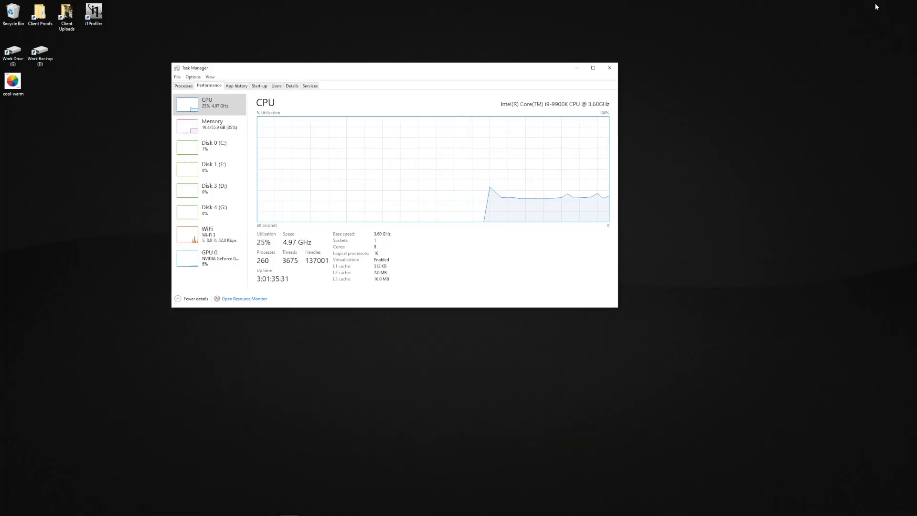
pyautogui.moveTo(346, 472)
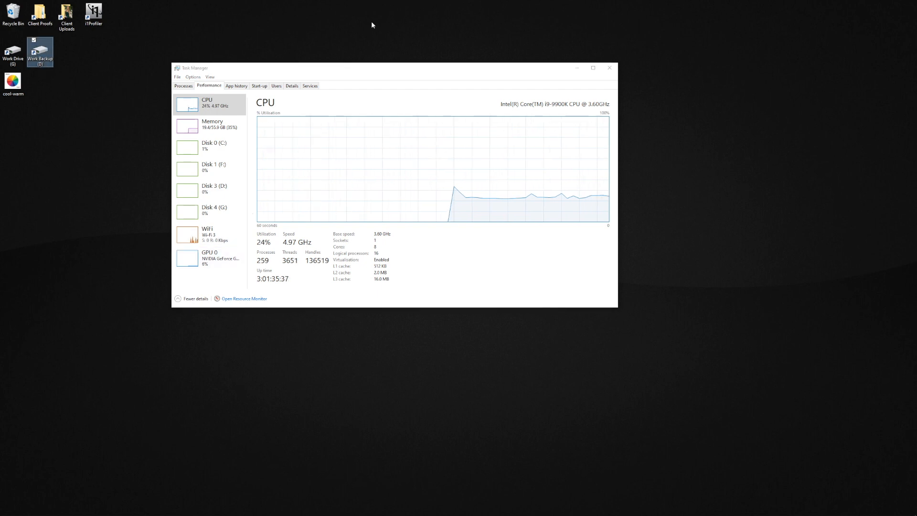
pyautogui.moveTo(155, 355)
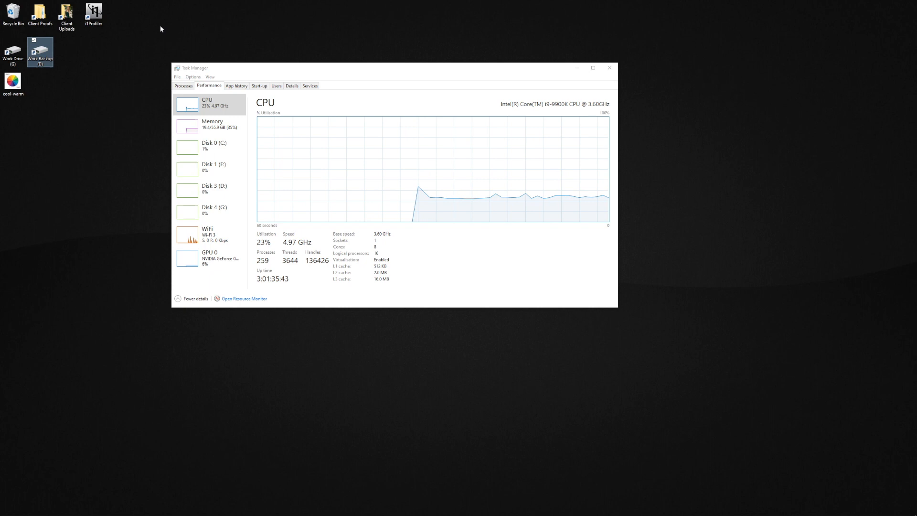
pyautogui.moveTo(421, 324)
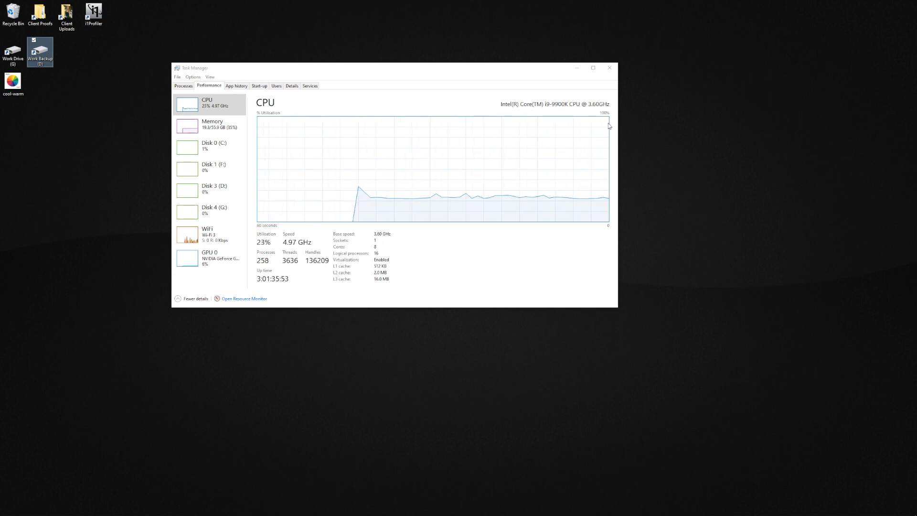
pyautogui.moveTo(331, 386)
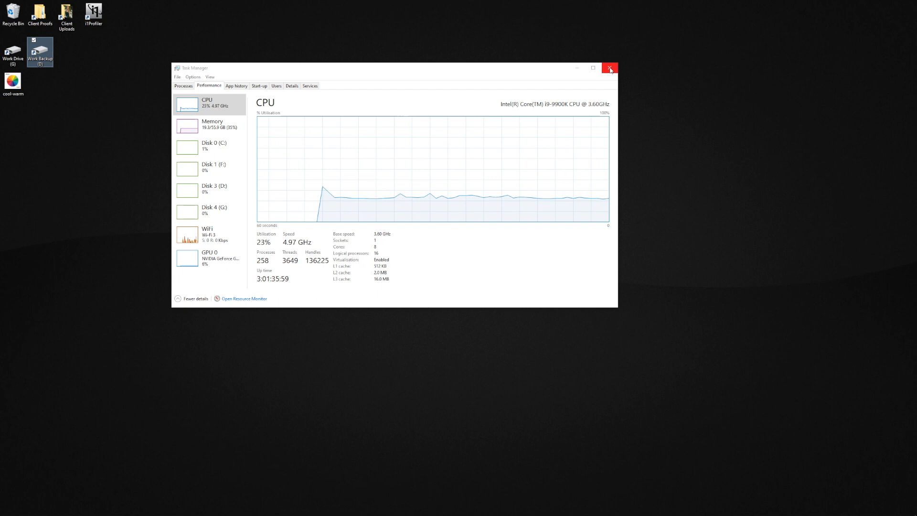
# Close Task Manager, leaving the empty desktop ready to relaunch Lightroom Classic.
pyautogui.click(611, 68)
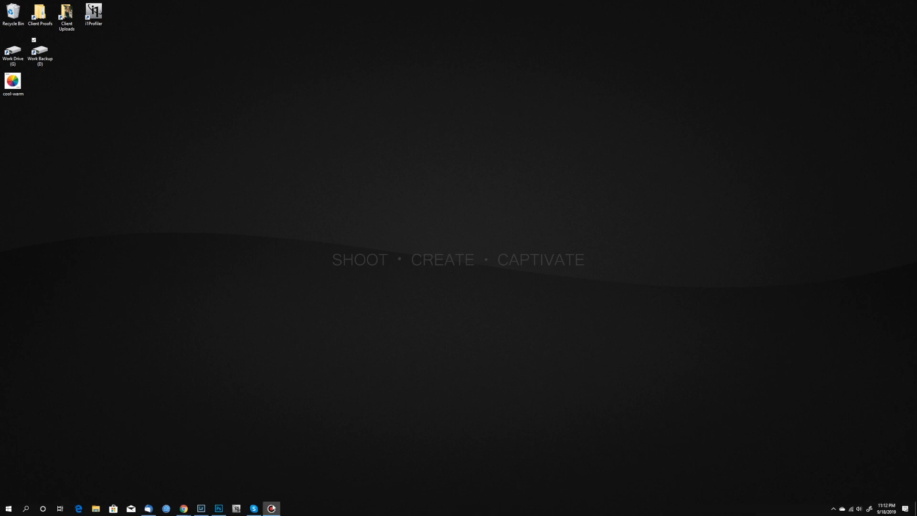
pyautogui.moveTo(218, 507)
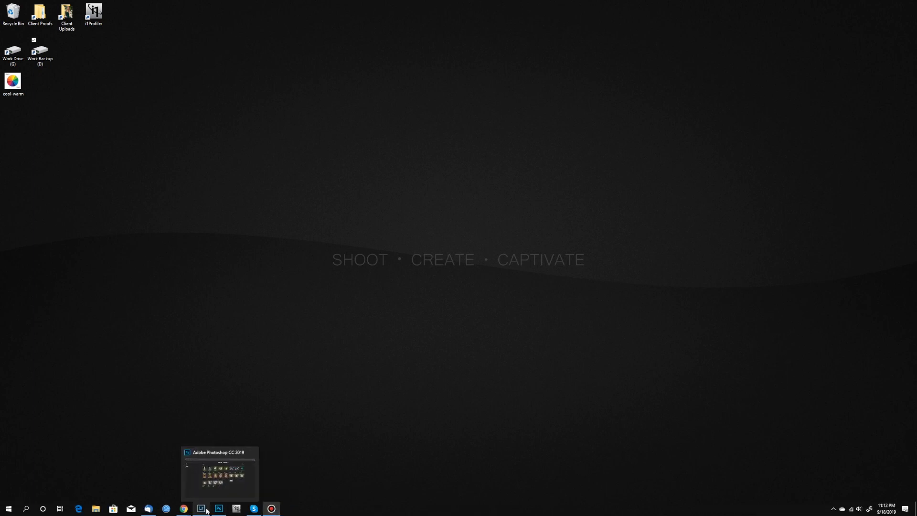
pyautogui.moveTo(200, 509)
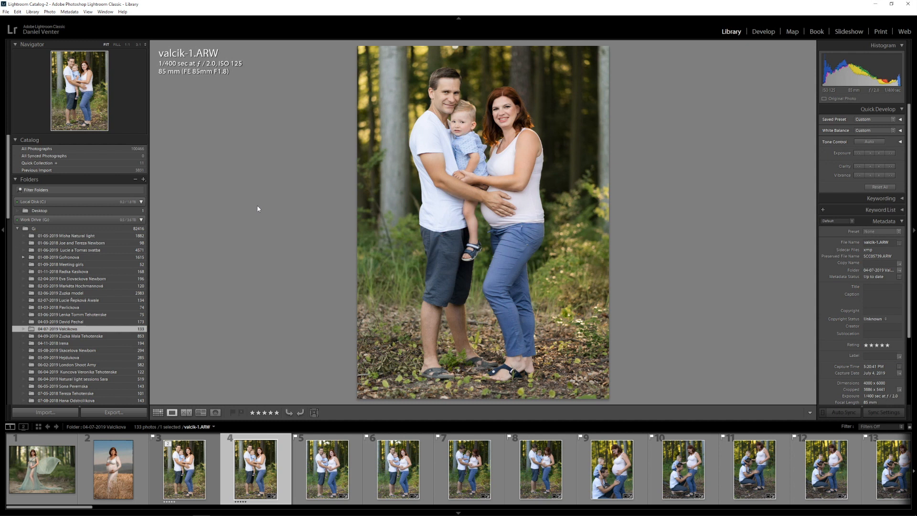
pyautogui.moveTo(291, 143)
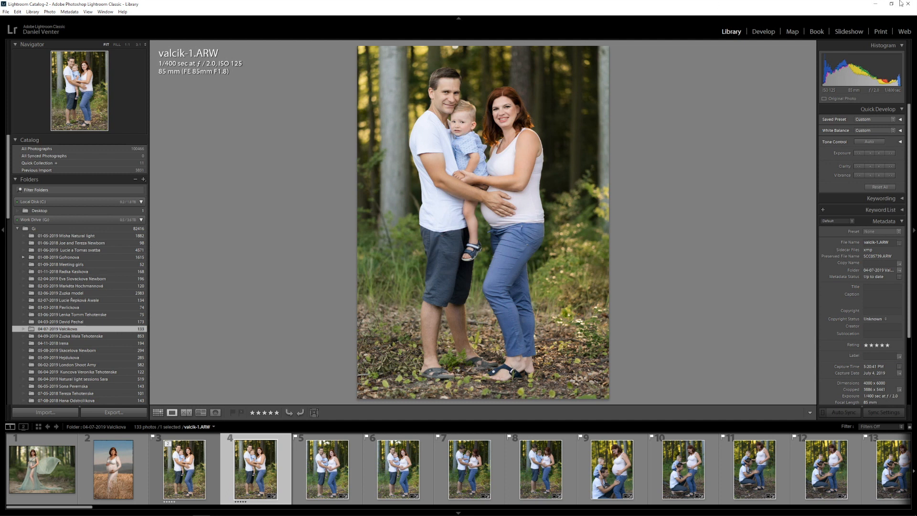
pyautogui.moveTo(910, 5)
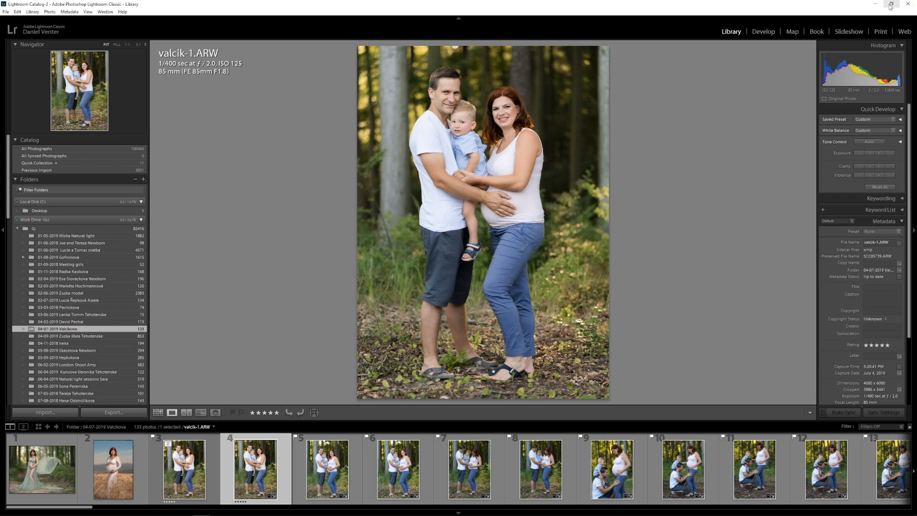
# Restore Lightroom Classic from full screen down to a smaller window over the desktop.
pyautogui.click(888, 4)
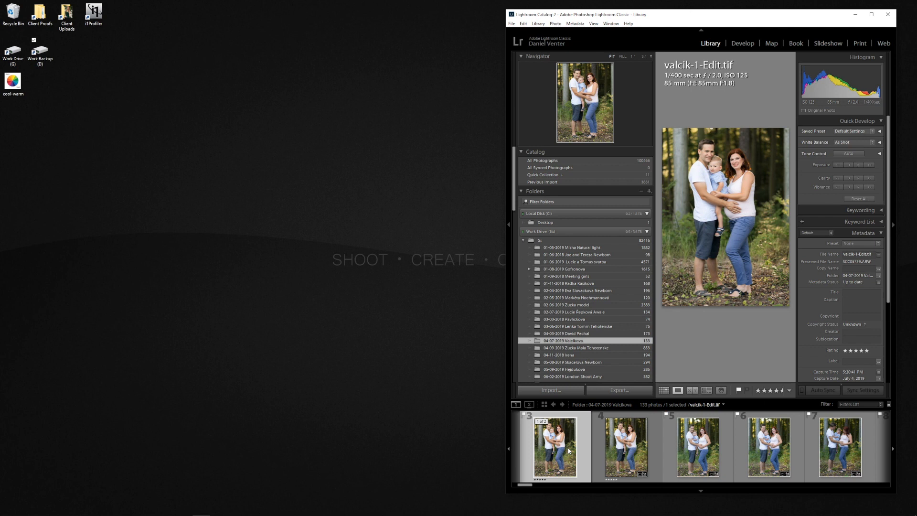
pyautogui.moveTo(554, 447)
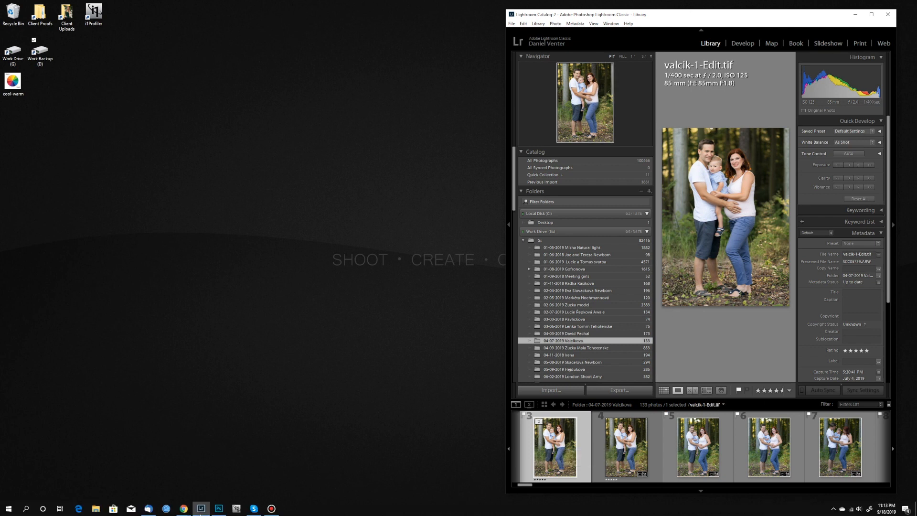
pyautogui.moveTo(235, 327)
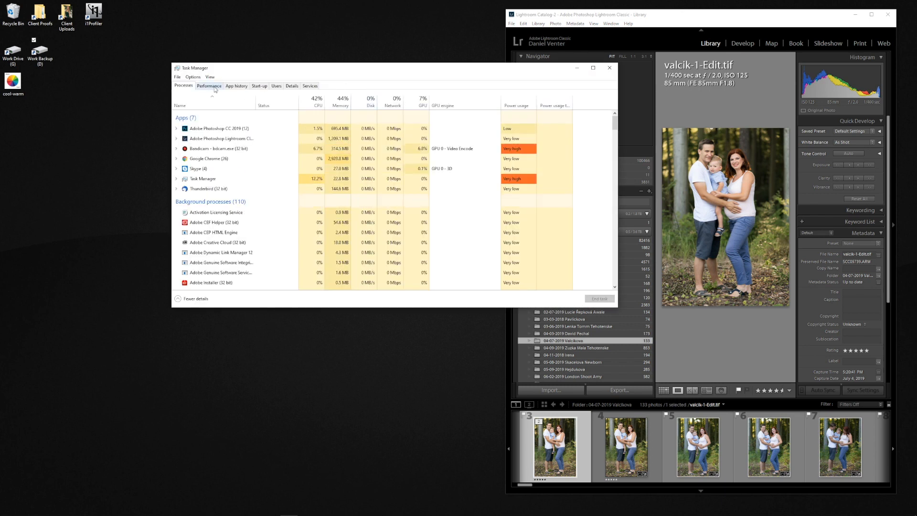
# Export the edited TIFF valcik-1-Edit to the desktop while Task Manager's CPU graph runs beside it.
pyautogui.click(209, 85)
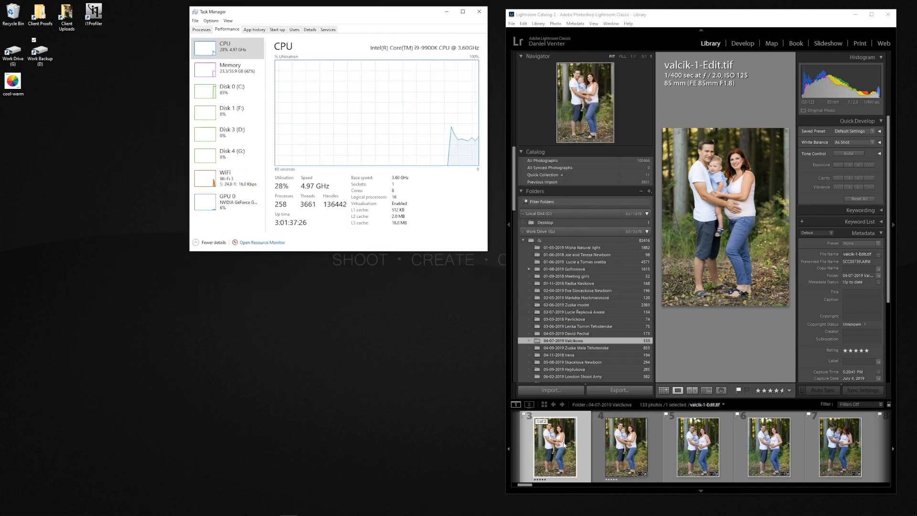
pyautogui.rightClick(555, 447)
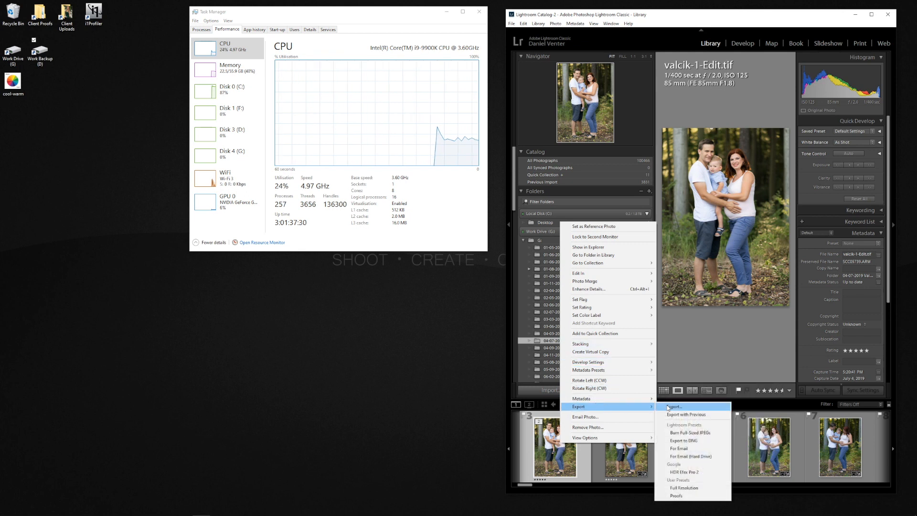
pyautogui.click(672, 407)
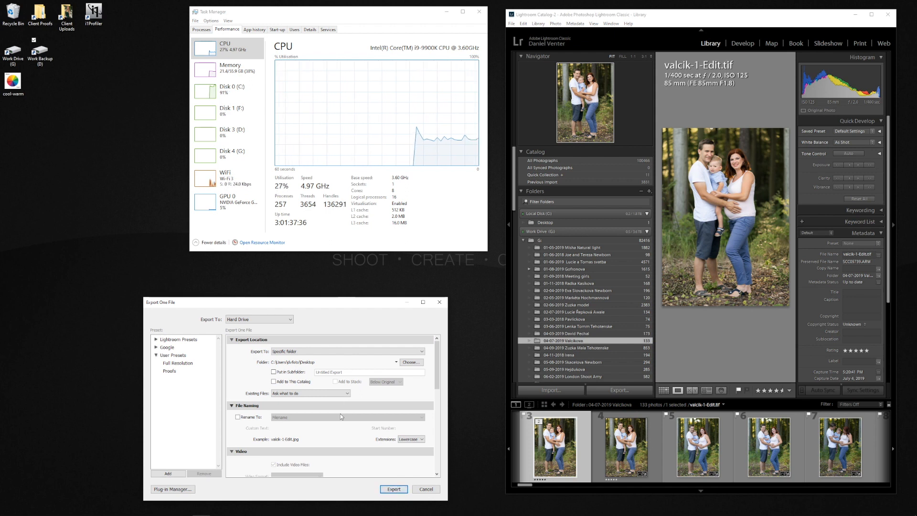
pyautogui.click(393, 489)
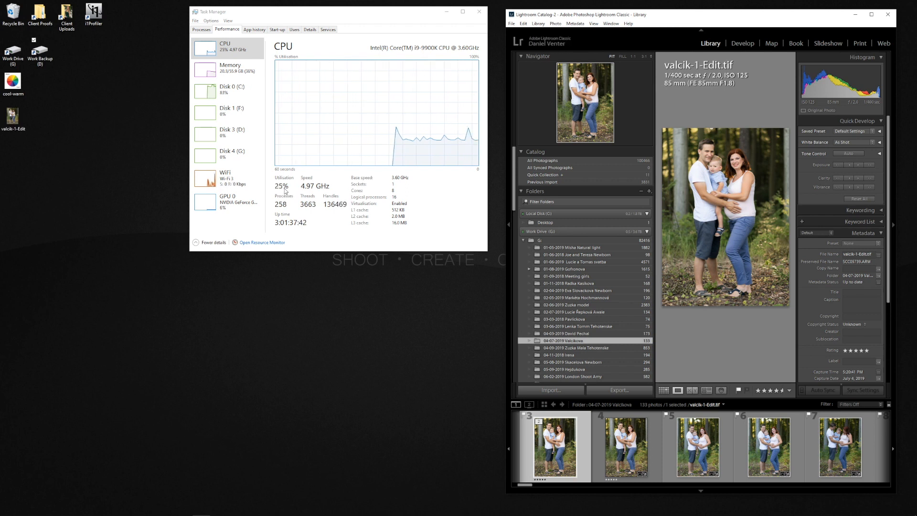
pyautogui.click(624, 446)
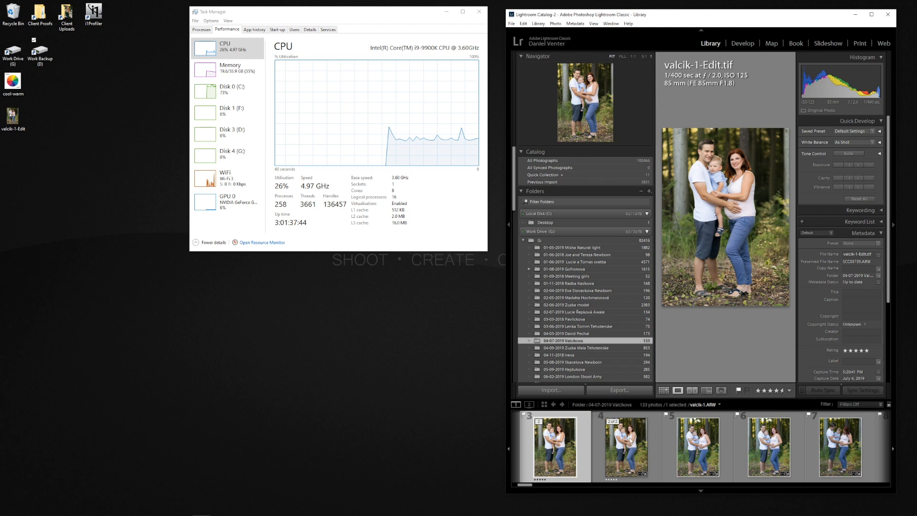
# Export the original valcik-1.ARW to the desktop, resolving the existing-file conflict, then close Task Manager.
pyautogui.click(625, 446)
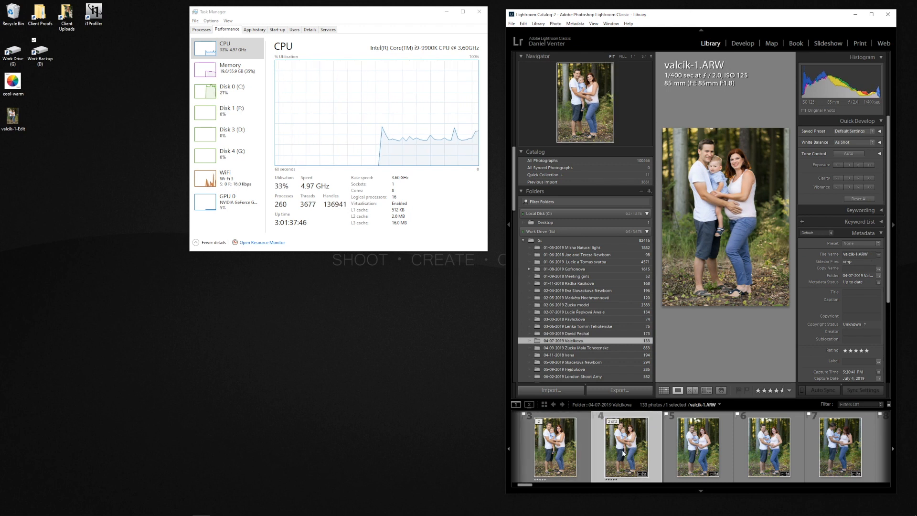
pyautogui.click(697, 446)
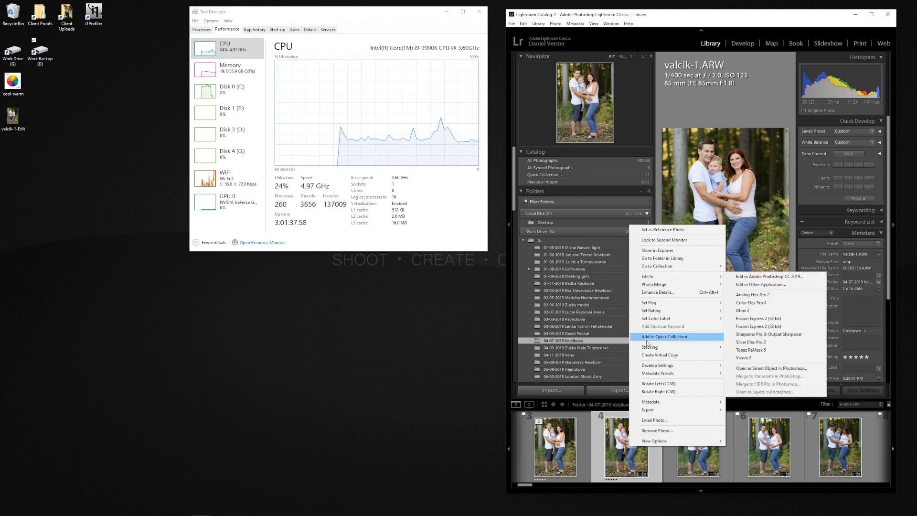
pyautogui.moveTo(647, 409)
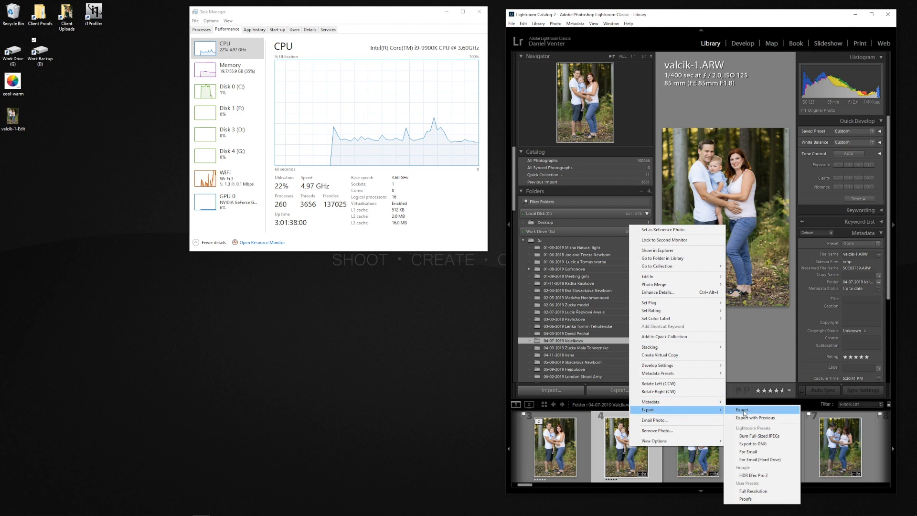
pyautogui.click(743, 410)
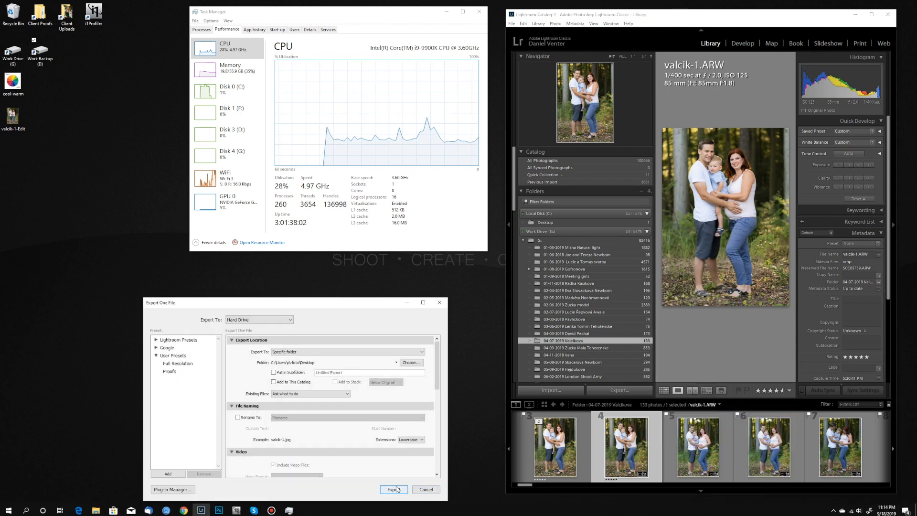
pyautogui.click(393, 489)
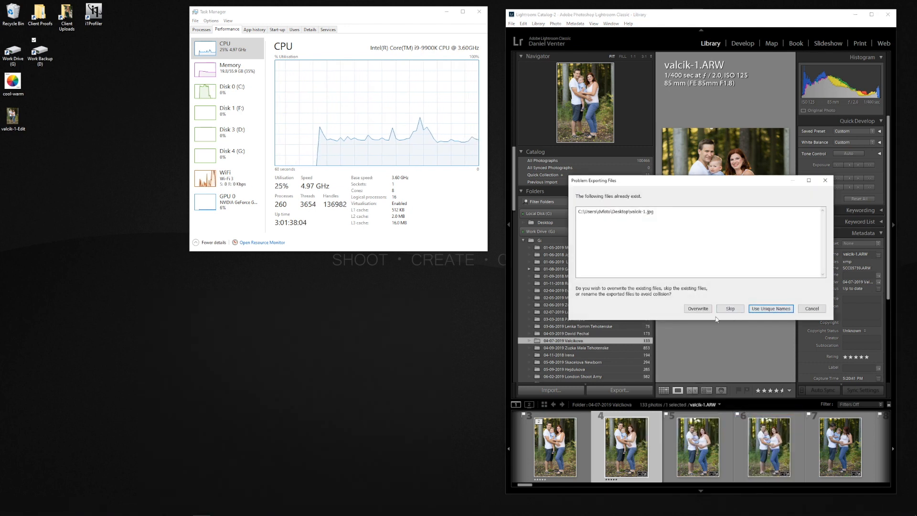
pyautogui.click(770, 309)
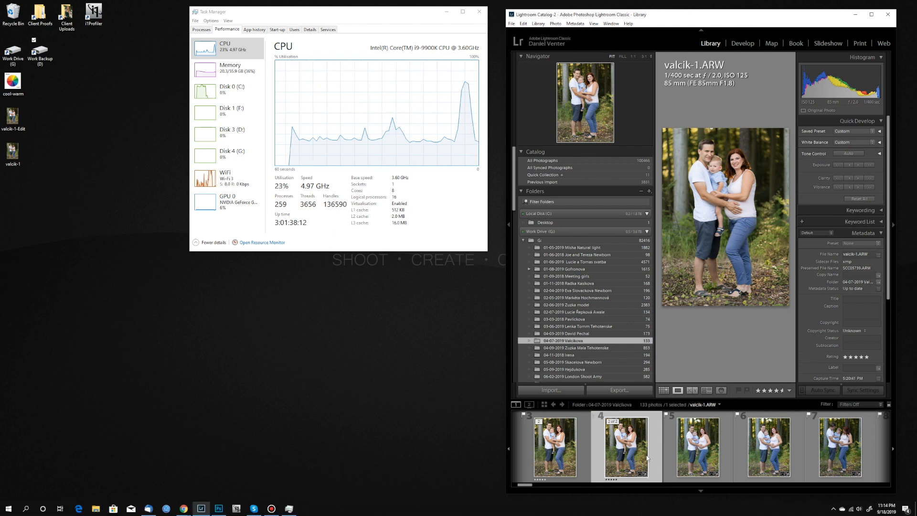
pyautogui.moveTo(627, 447)
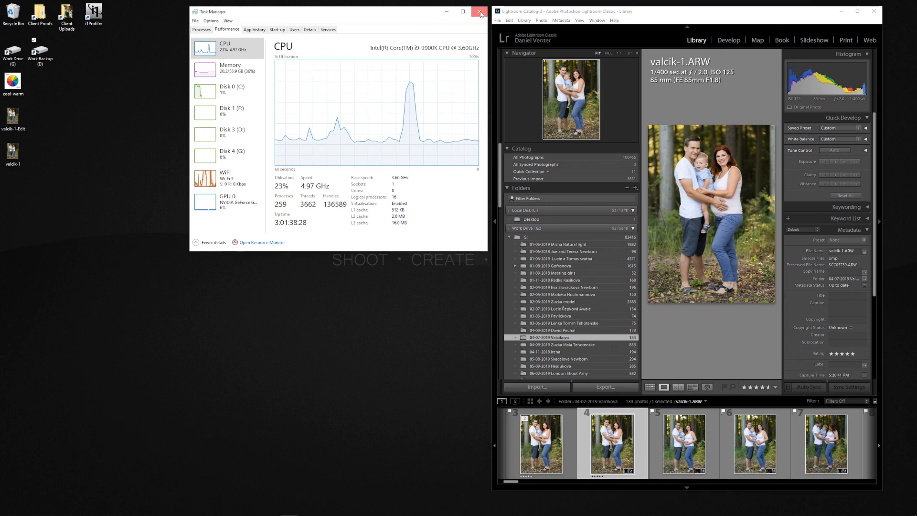
pyautogui.click(480, 11)
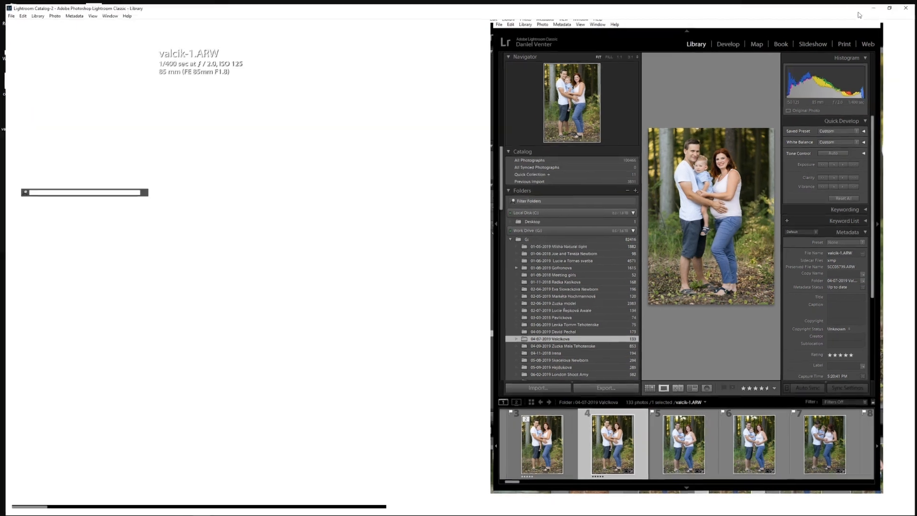
# Maximize Lightroom, switch to Develop and step through the filmstrip to valcik-3.ARW.
pyautogui.click(889, 8)
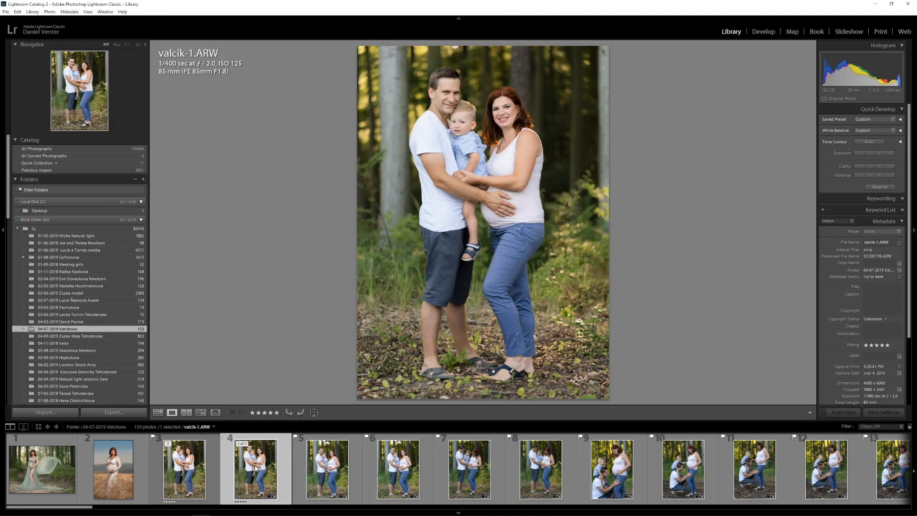
pyautogui.moveTo(241, 468)
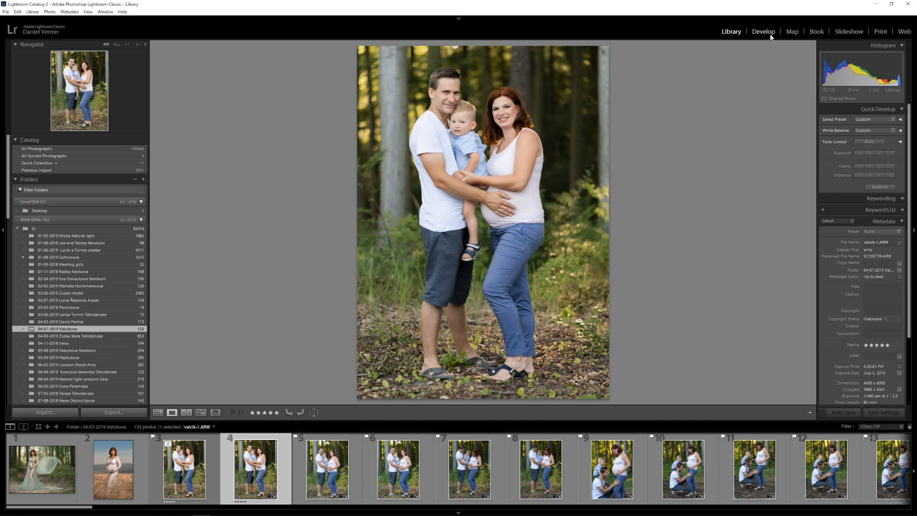
pyautogui.click(763, 31)
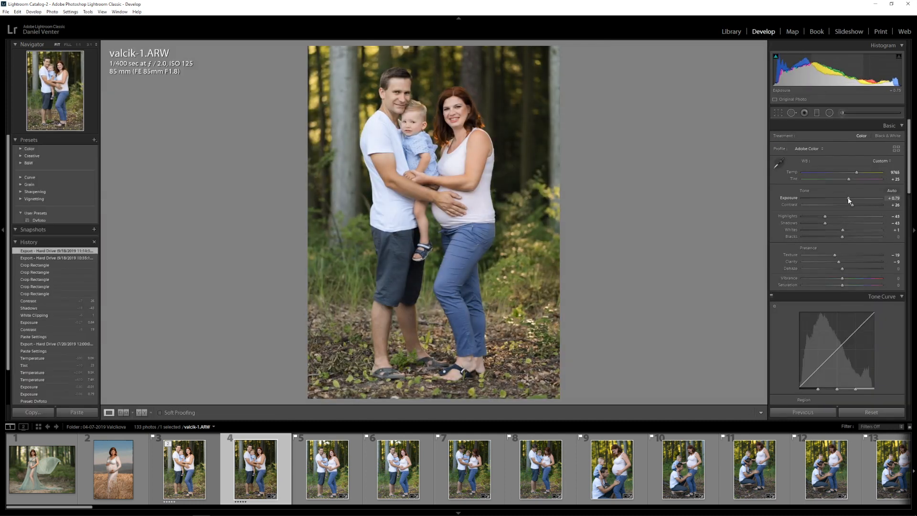
pyautogui.click(326, 468)
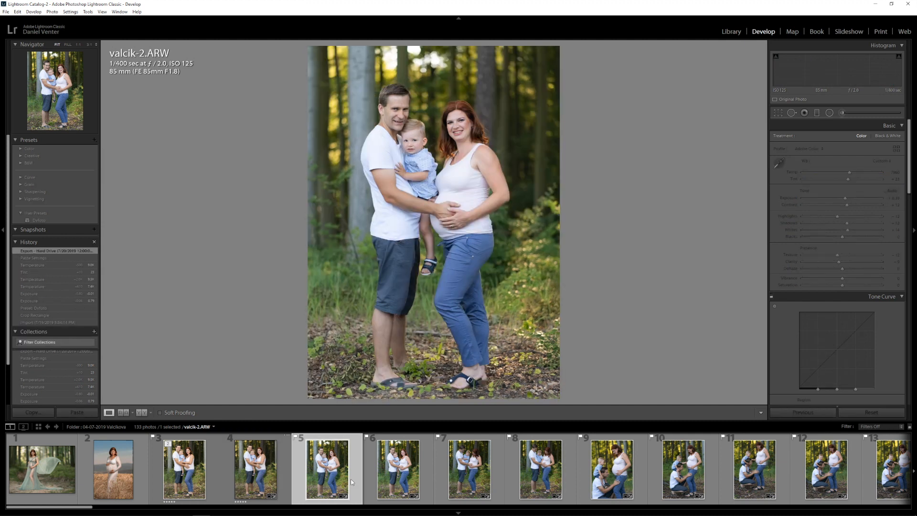
pyautogui.click(397, 468)
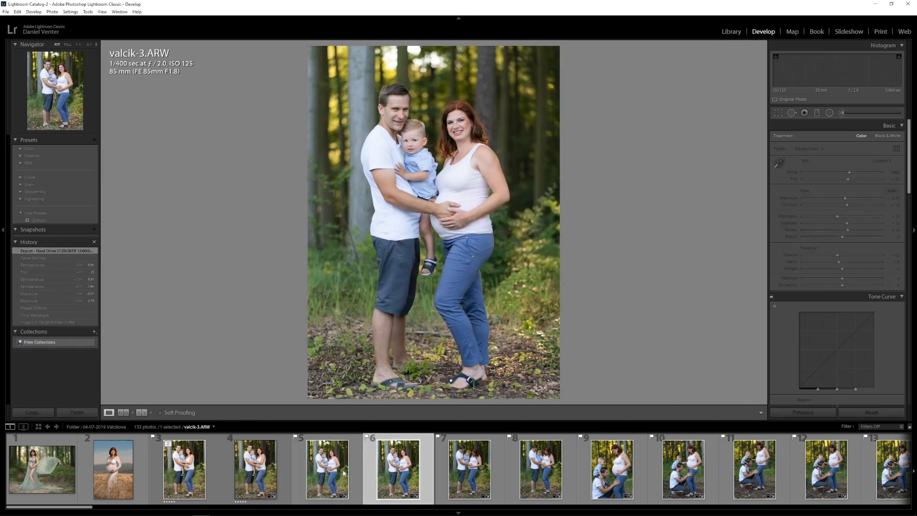
# Quit Lightroom Classic via File > Exit and confirm, reaching the catalog backup prompt.
pyautogui.click(77, 411)
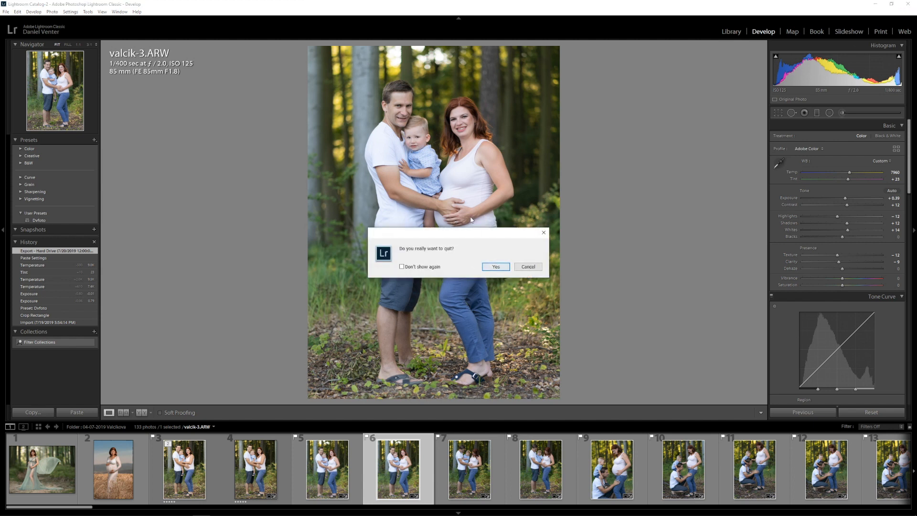
pyautogui.click(495, 266)
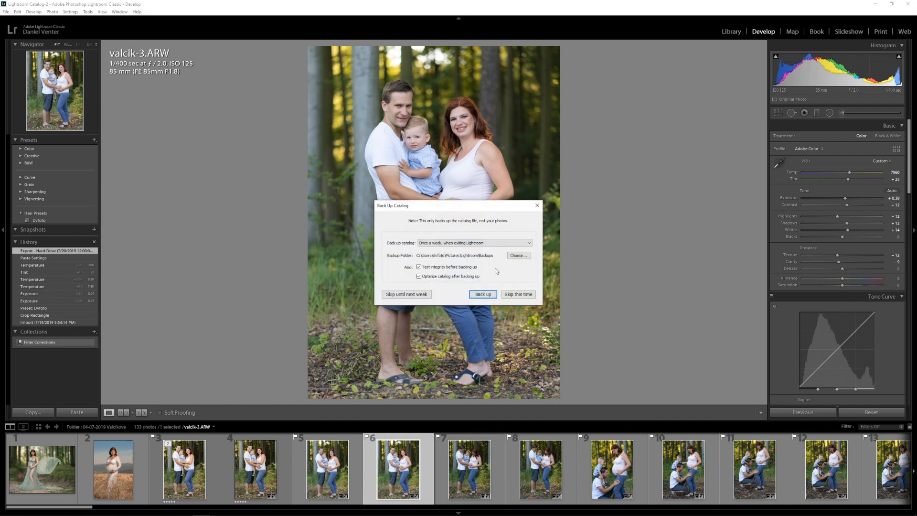
pyautogui.moveTo(516, 295)
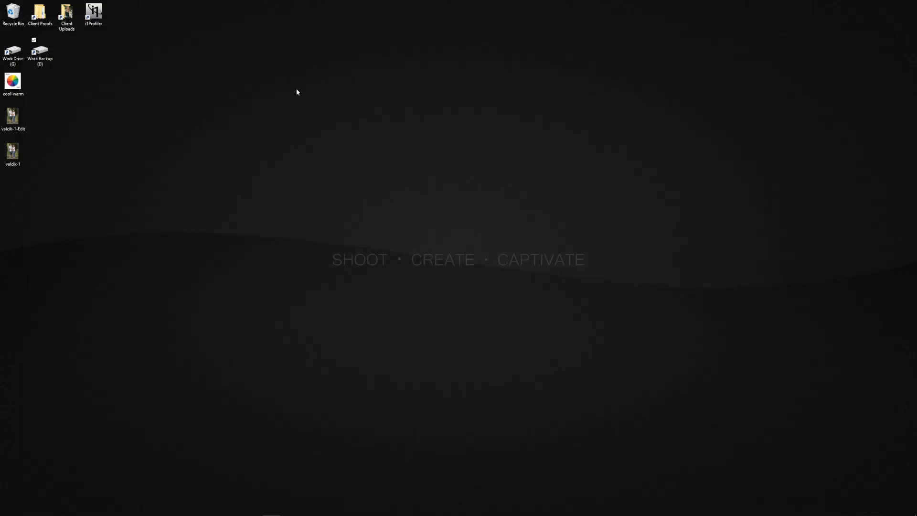
pyautogui.moveTo(273, 120)
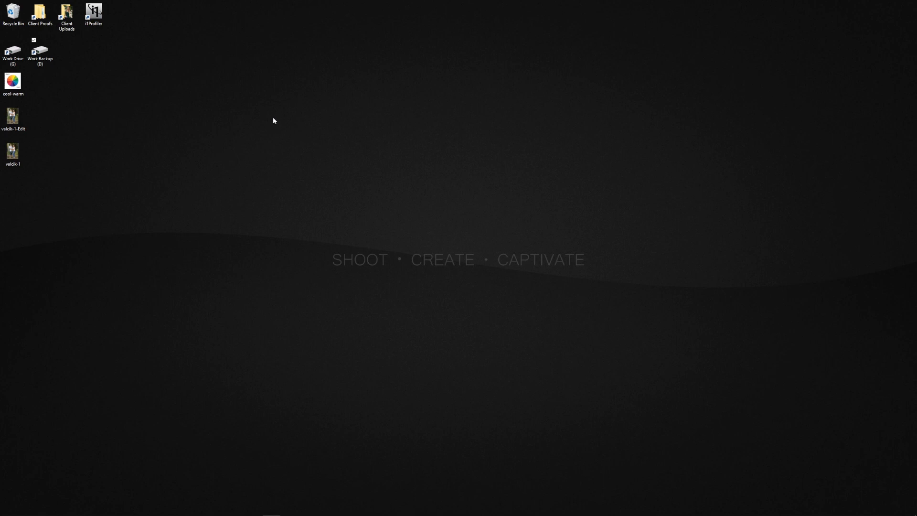
pyautogui.moveTo(270, 182)
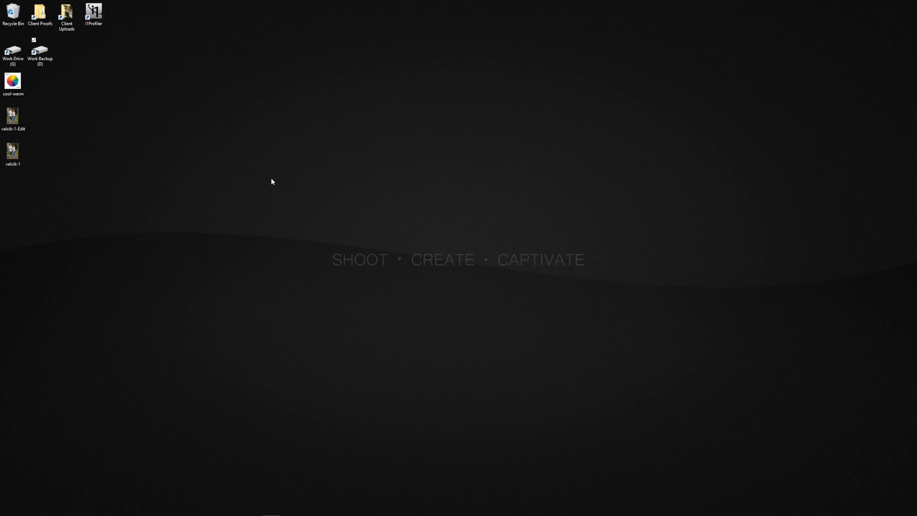
pyautogui.moveTo(326, 314)
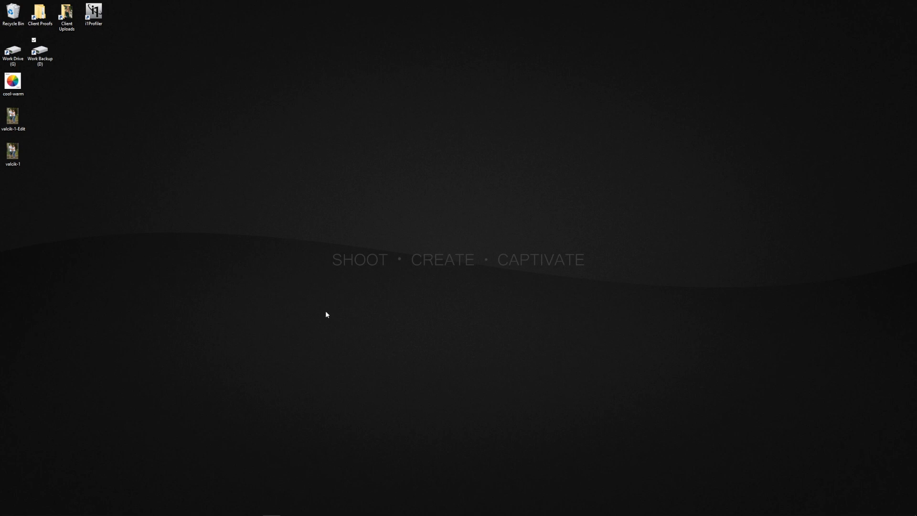
pyautogui.moveTo(290, 210)
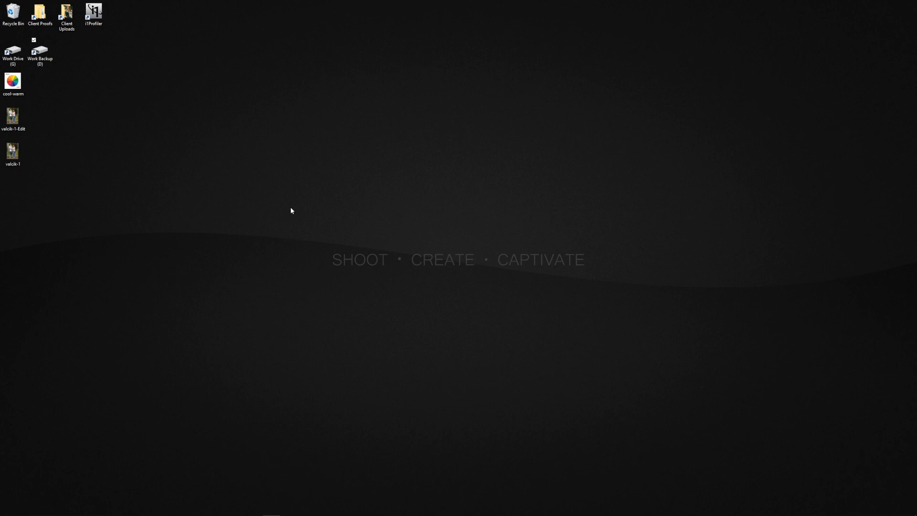
pyautogui.moveTo(207, 510)
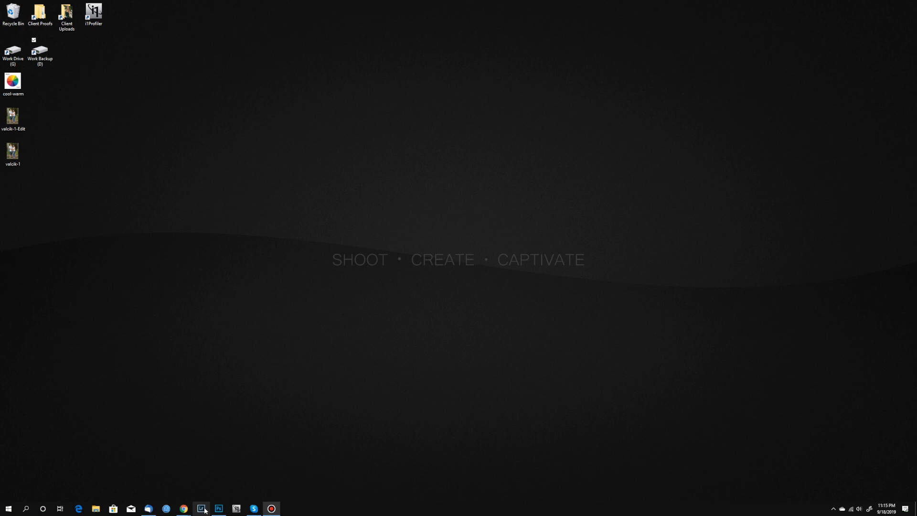
# Relaunch Lightroom Classic from the taskbar with Shift+Alt so it asks to reset preferences.
pyautogui.click(202, 508)
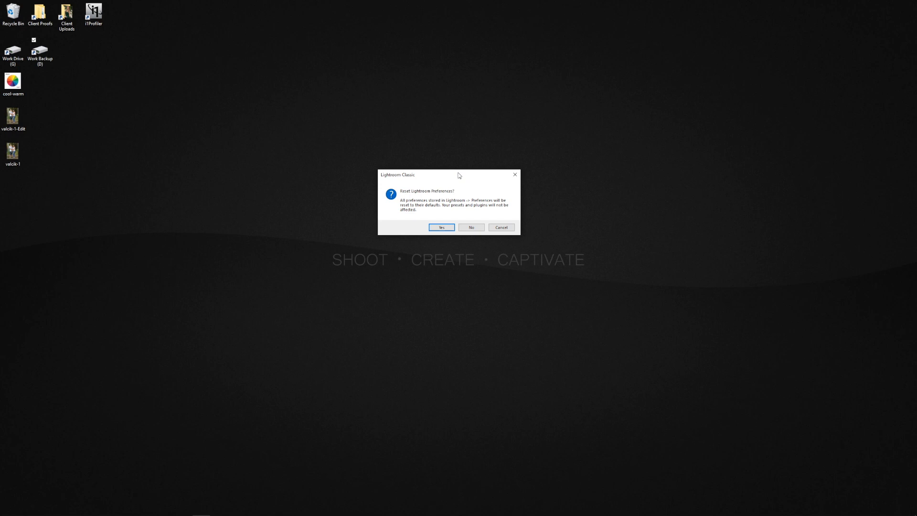
pyautogui.moveTo(456, 226)
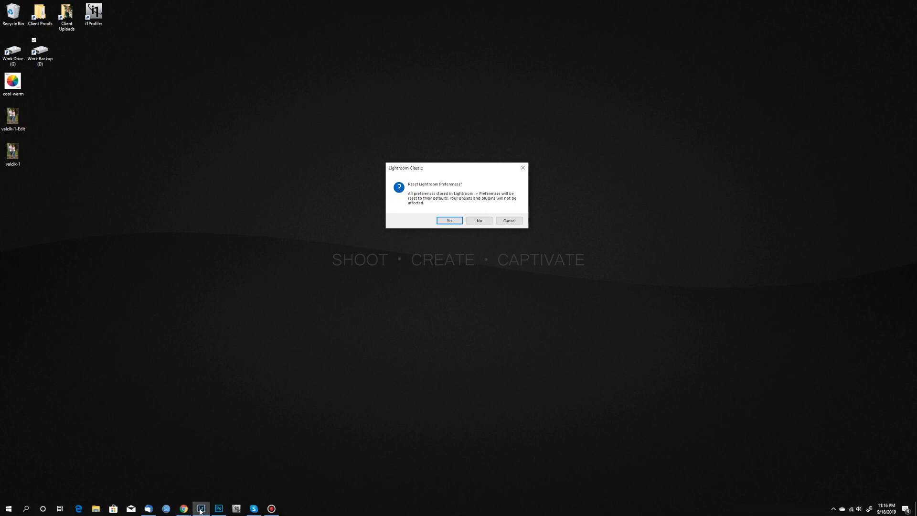
pyautogui.moveTo(379, 184)
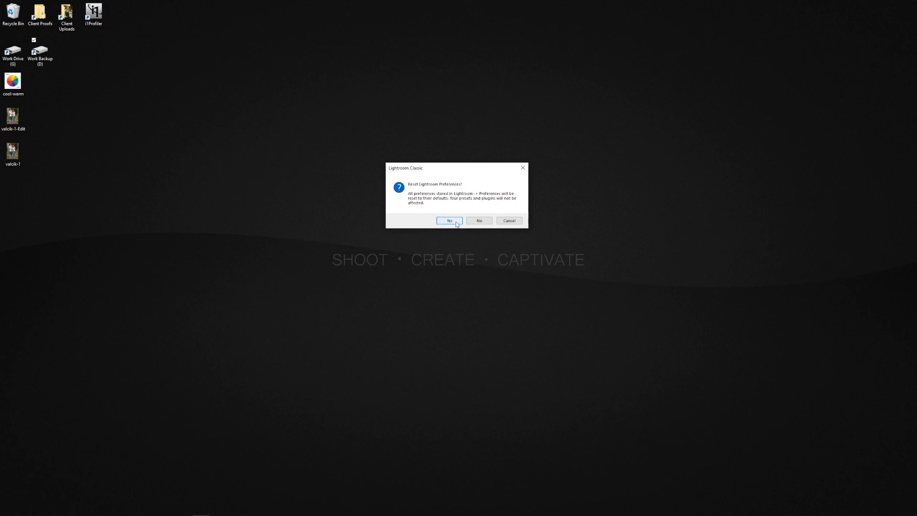
pyautogui.moveTo(479, 221)
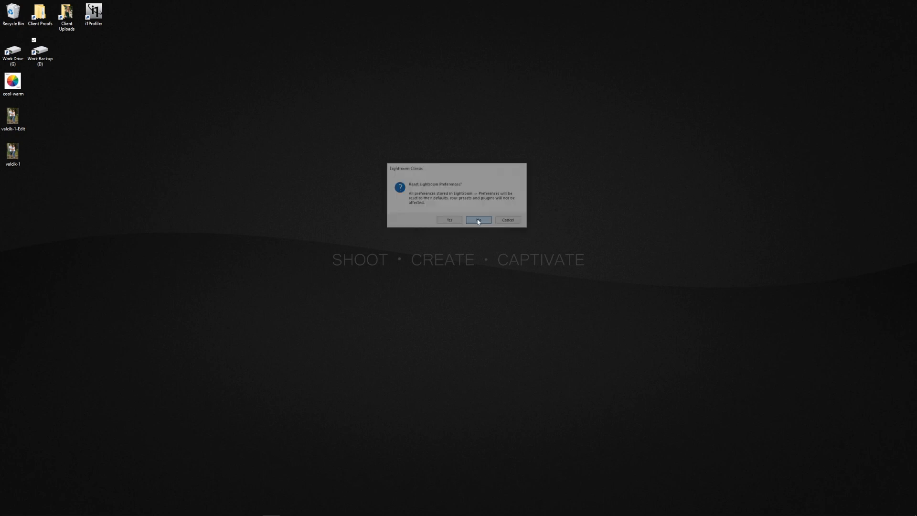
# Answer No to the Reset Lightroom Preferences prompt and let Lightroom load into Develop.
pyautogui.click(477, 220)
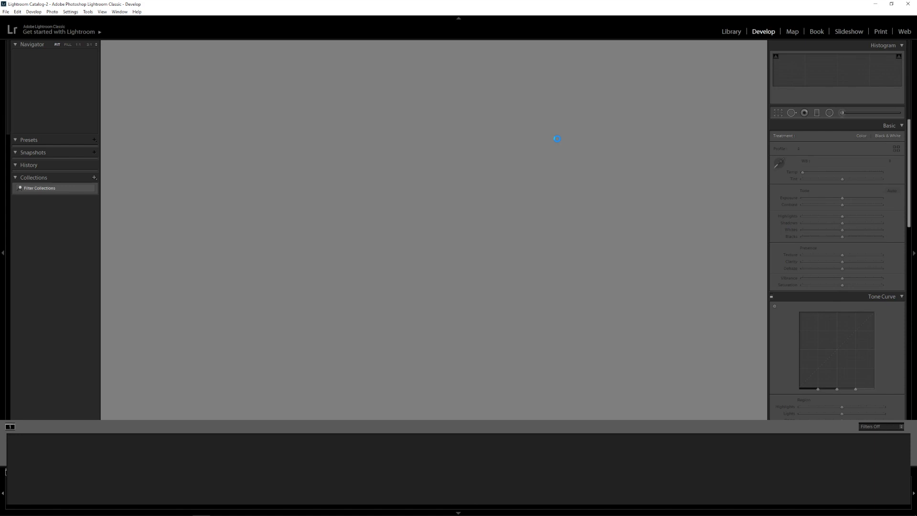
# Select valcik-3.ARW in the filmstrip so Develop shows it with its edit history.
pyautogui.click(397, 468)
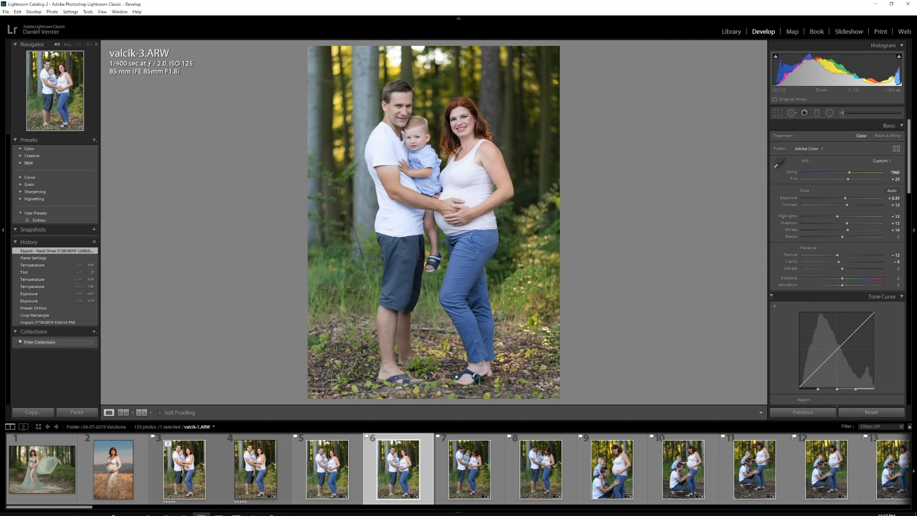
pyautogui.moveTo(184, 508)
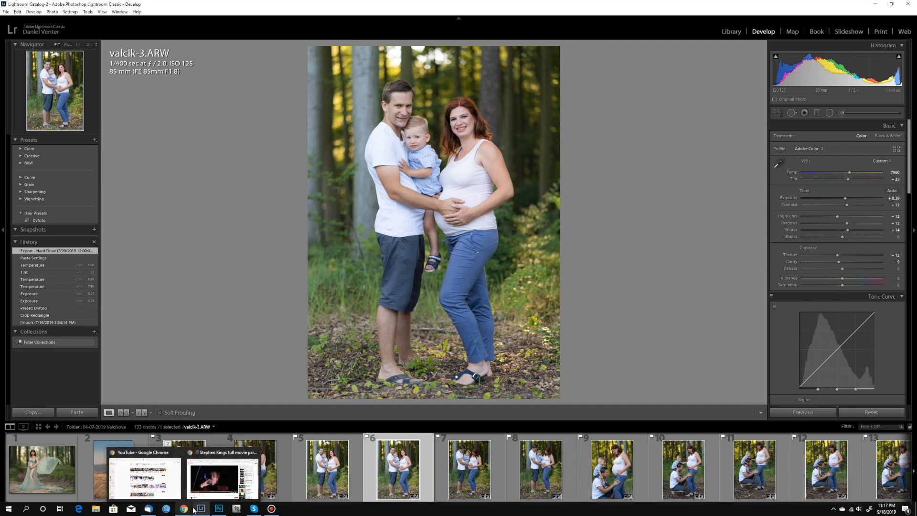
pyautogui.moveTo(206, 485)
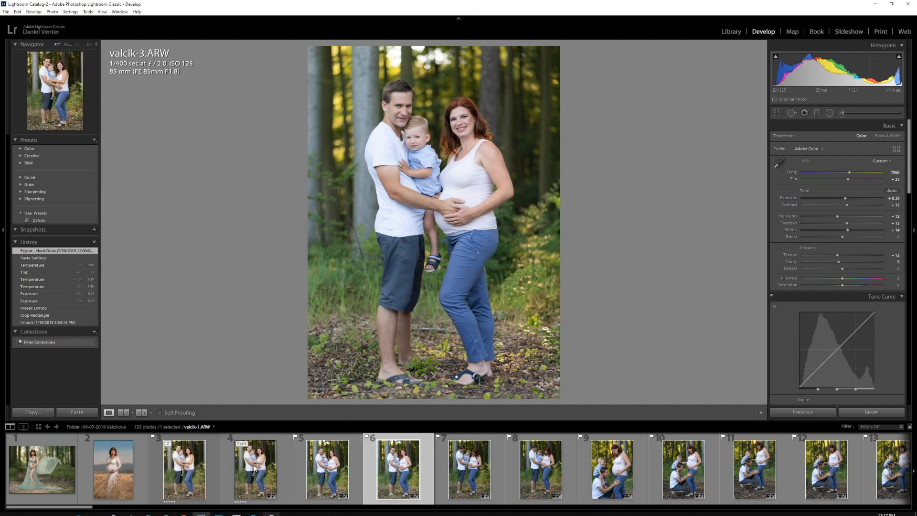
pyautogui.moveTo(187, 508)
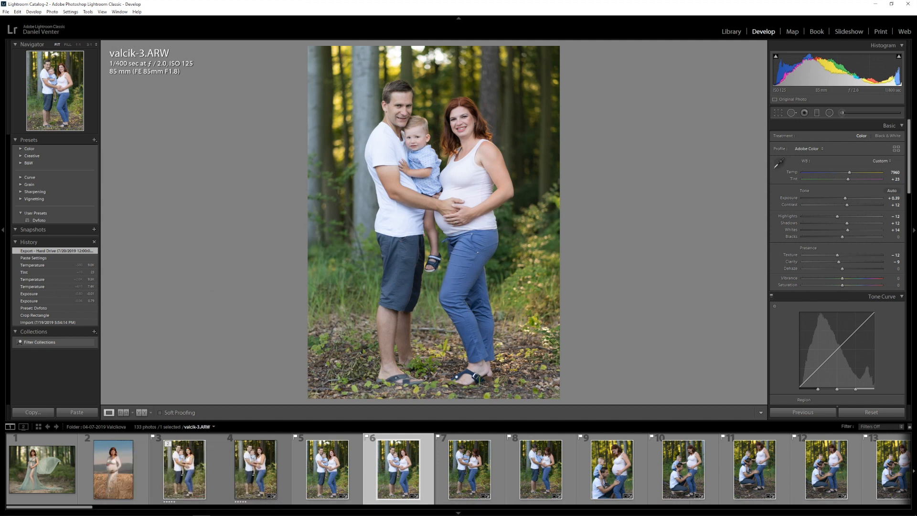
pyautogui.moveTo(254, 339)
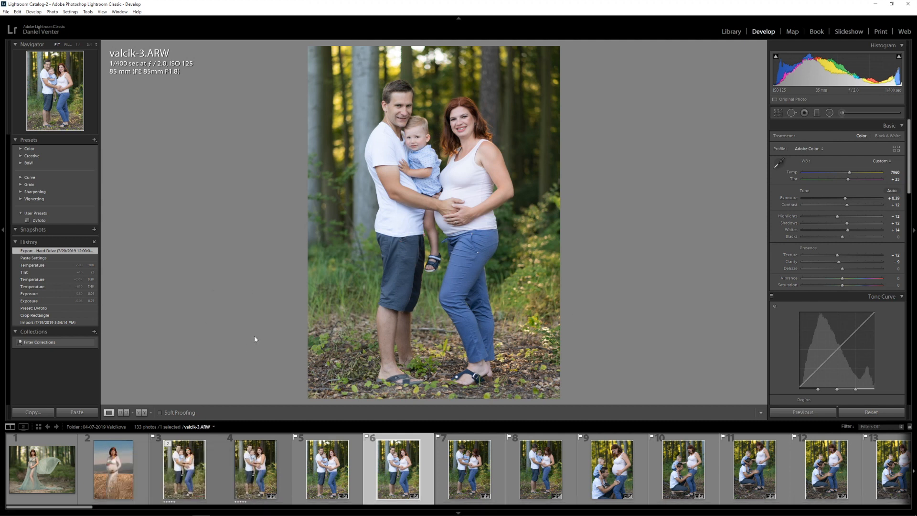